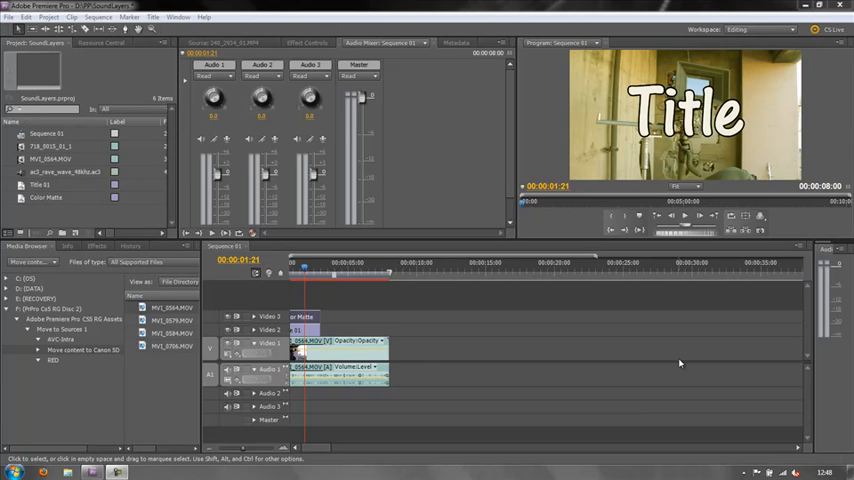
{"action": "mouse_move", "coordinate": [672, 364]}
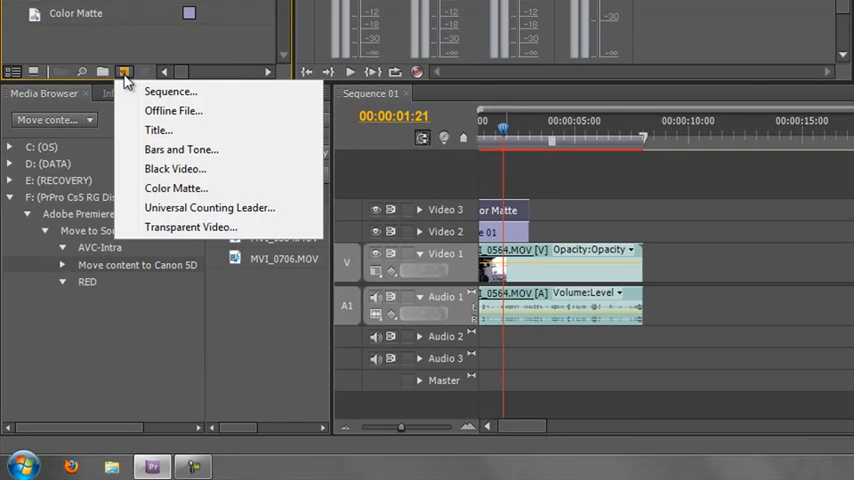
- Start a new sequence with master audio set to 5.1 and stereo tracks reduced to zero
{"action": "left_click", "coordinate": [172, 92]}
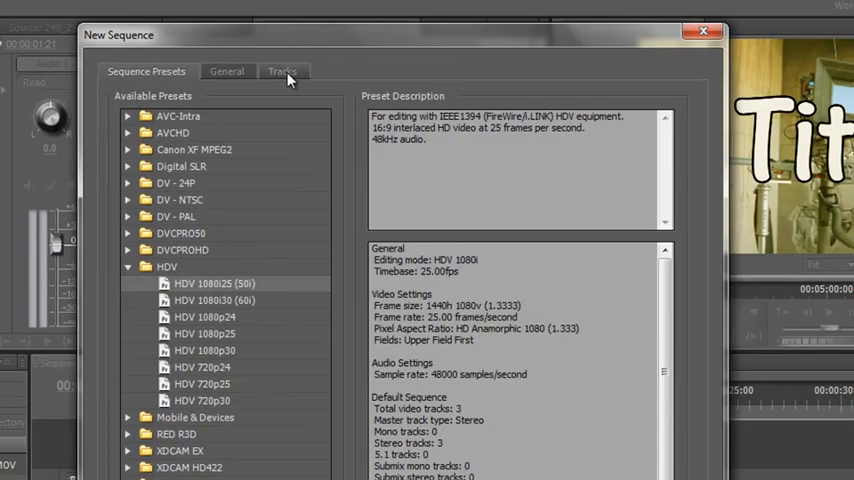
{"action": "left_click", "coordinate": [282, 72]}
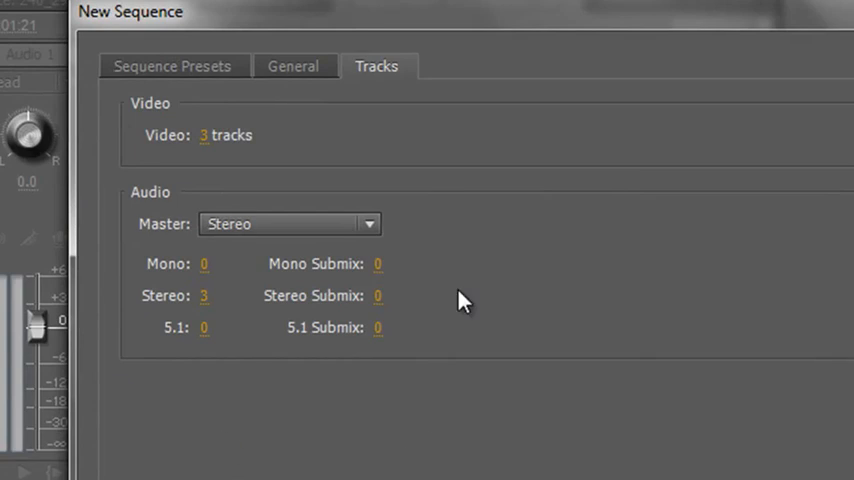
{"action": "mouse_move", "coordinate": [444, 190]}
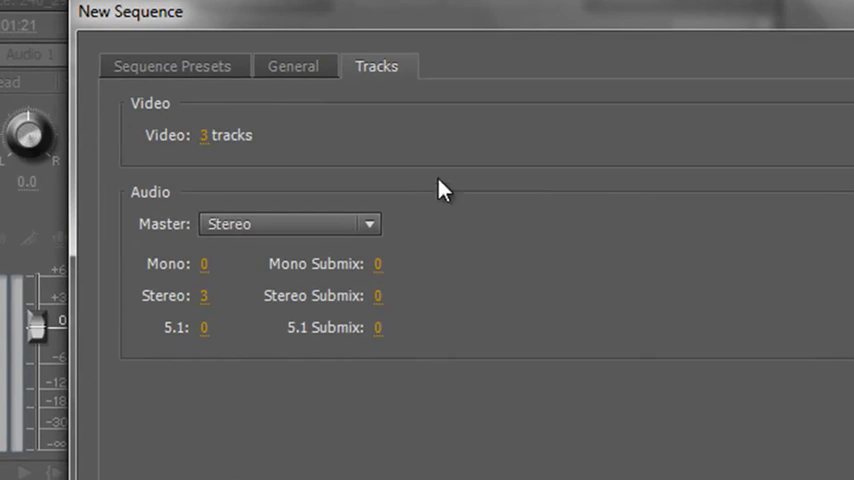
{"action": "mouse_move", "coordinate": [218, 160]}
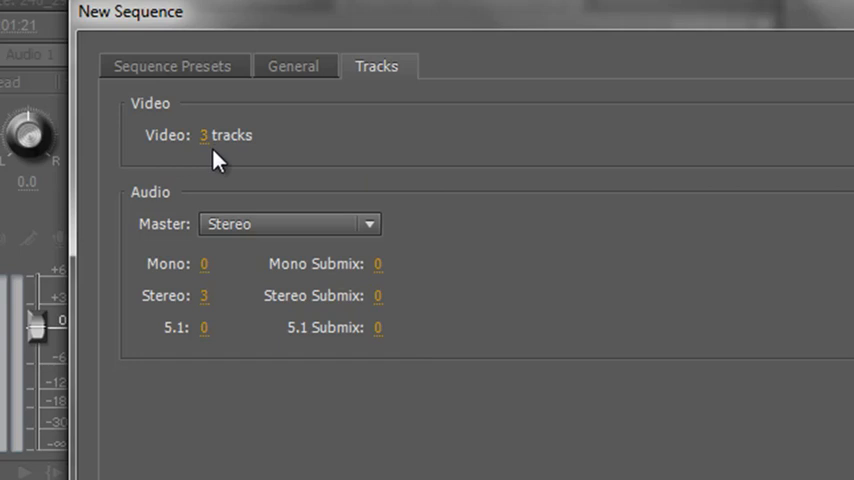
{"action": "mouse_move", "coordinate": [164, 258]}
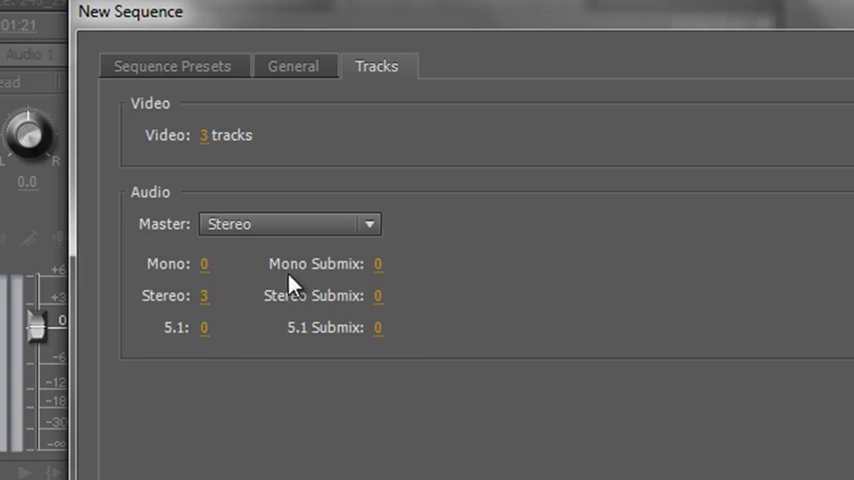
{"action": "mouse_move", "coordinate": [312, 284]}
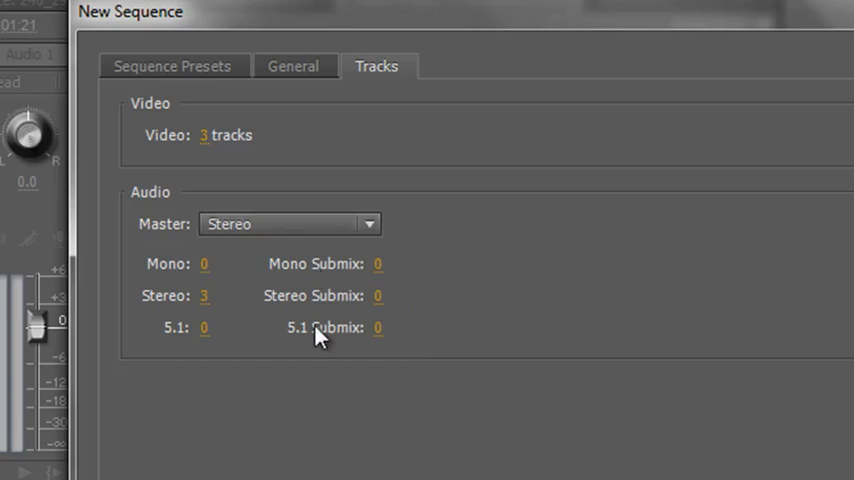
{"action": "mouse_move", "coordinate": [344, 352]}
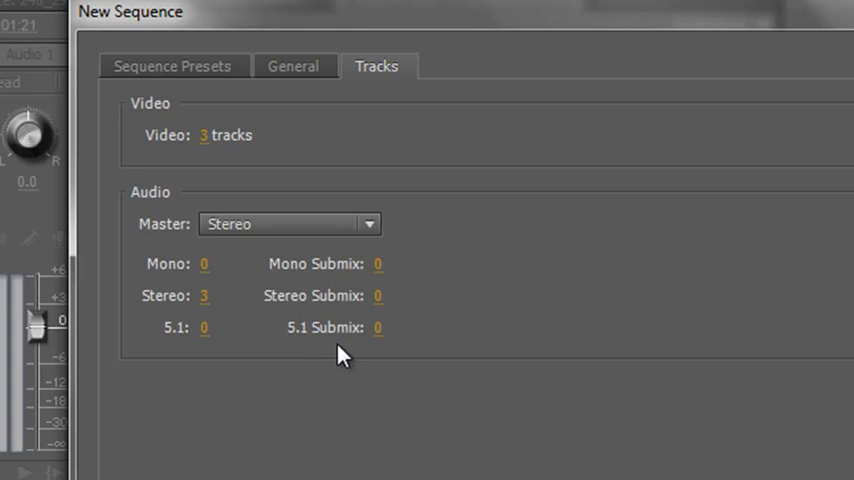
{"action": "mouse_move", "coordinate": [270, 132]}
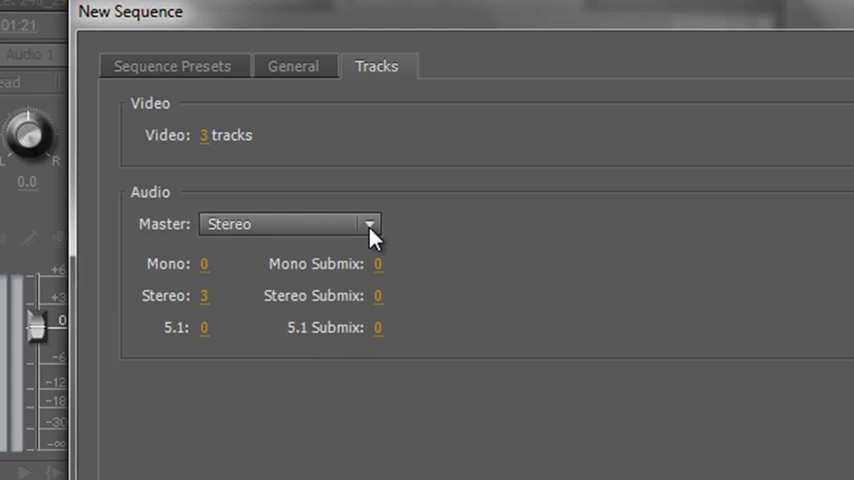
{"action": "left_click", "coordinate": [368, 224]}
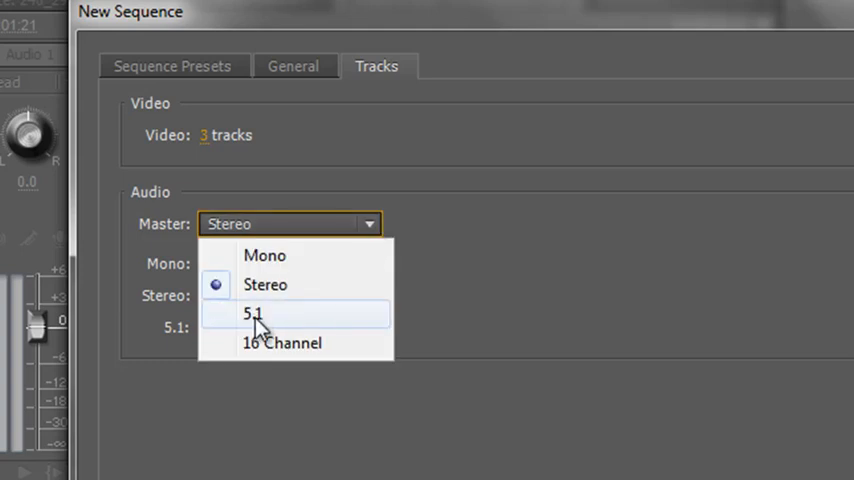
{"action": "left_click", "coordinate": [252, 312]}
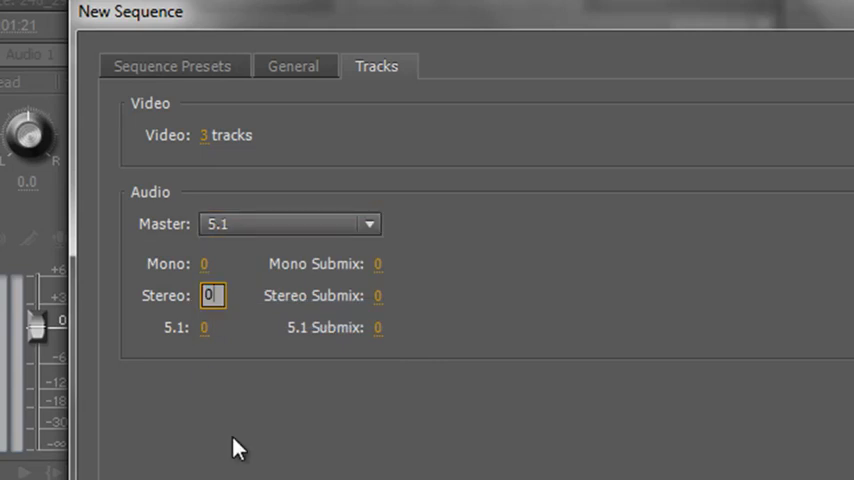
{"action": "left_click", "coordinate": [212, 328]}
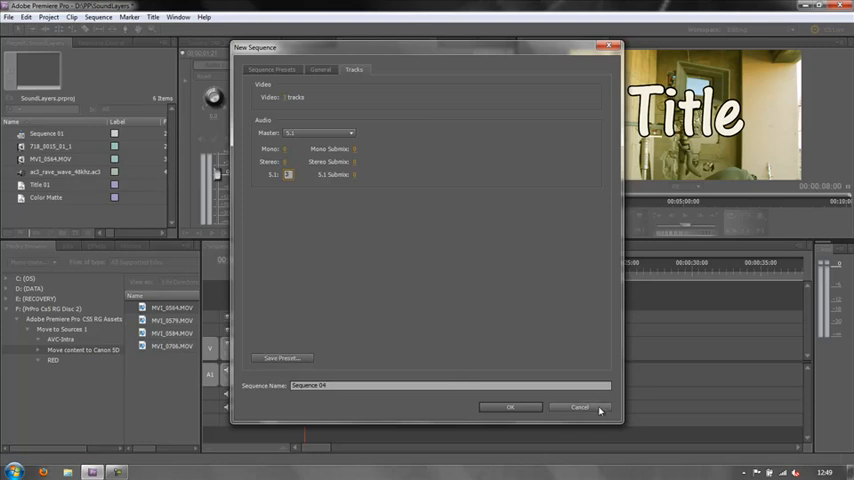
- Cancel the New Sequence dialog and return to the existing timeline
{"action": "left_click", "coordinate": [510, 408]}
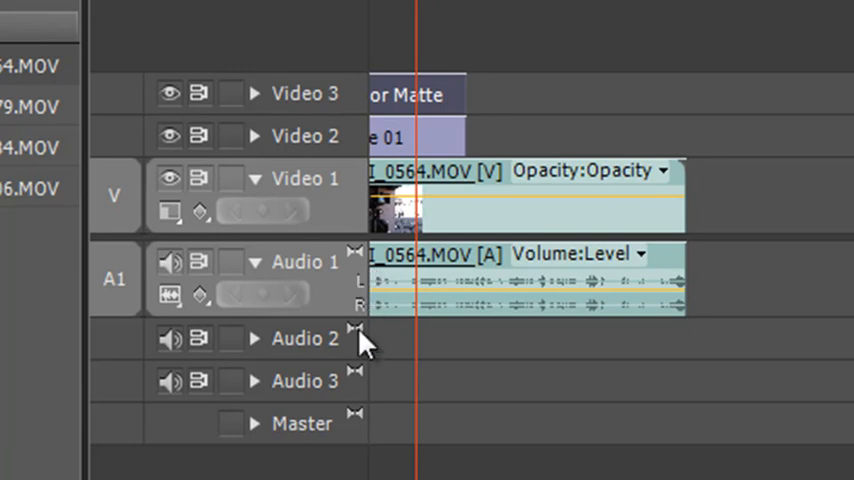
{"action": "mouse_move", "coordinate": [362, 432]}
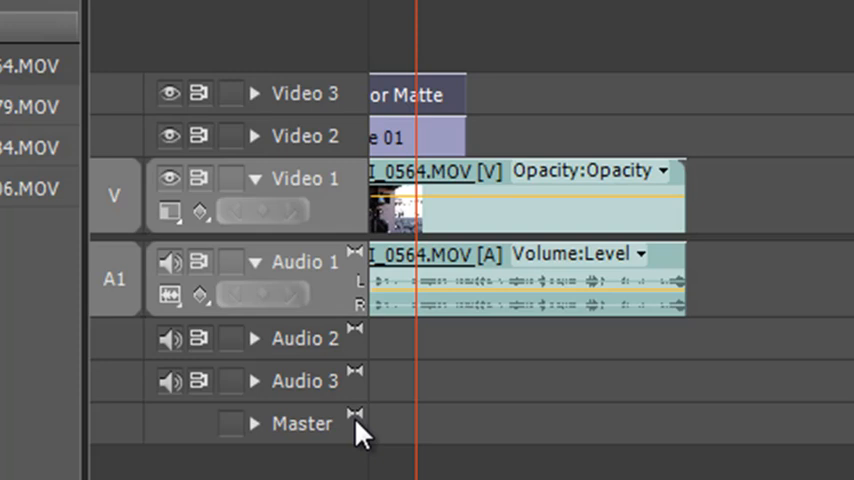
{"action": "mouse_move", "coordinate": [444, 340]}
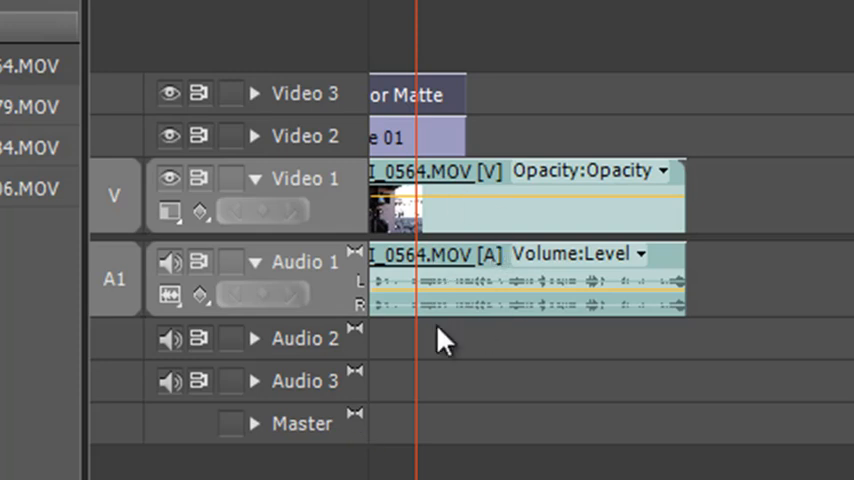
{"action": "mouse_move", "coordinate": [448, 320]}
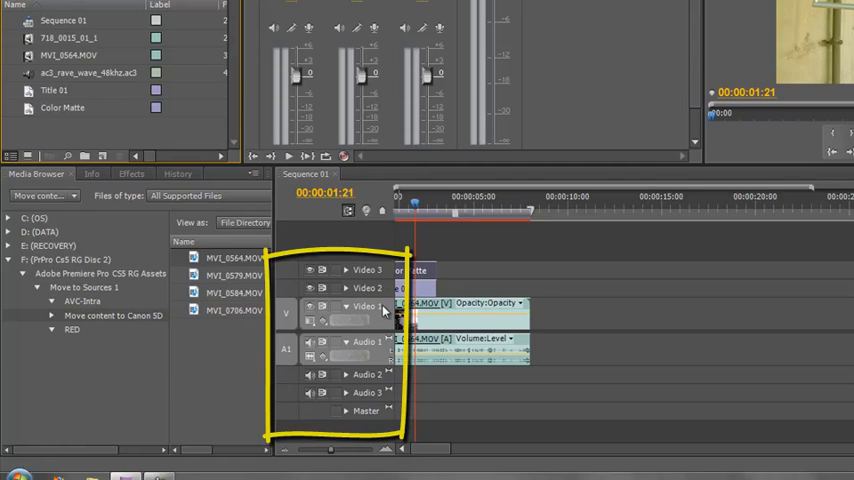
{"action": "mouse_move", "coordinate": [372, 344]}
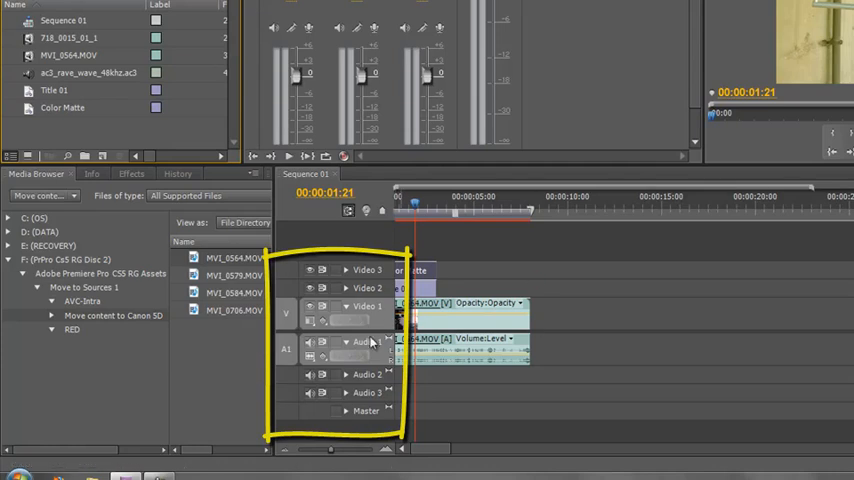
- From the audio track header menu, bring up Delete Tracks and the Audio Tracks choices
{"action": "right_click", "coordinate": [364, 342]}
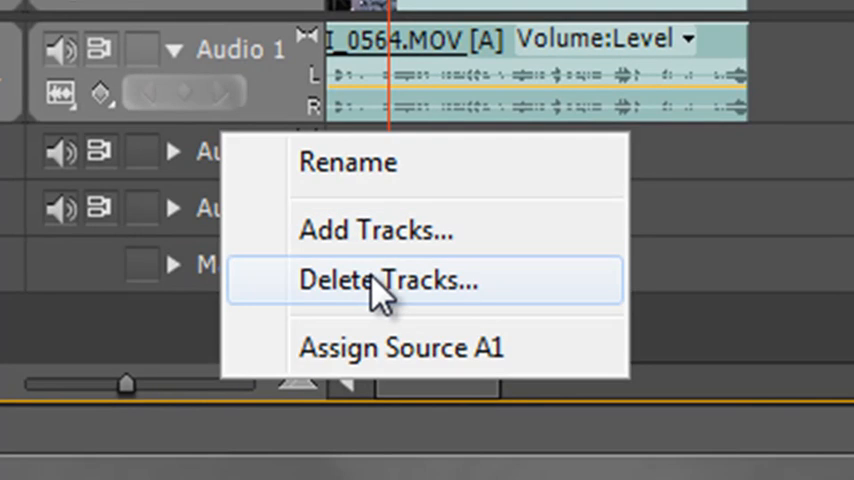
{"action": "left_click", "coordinate": [376, 230]}
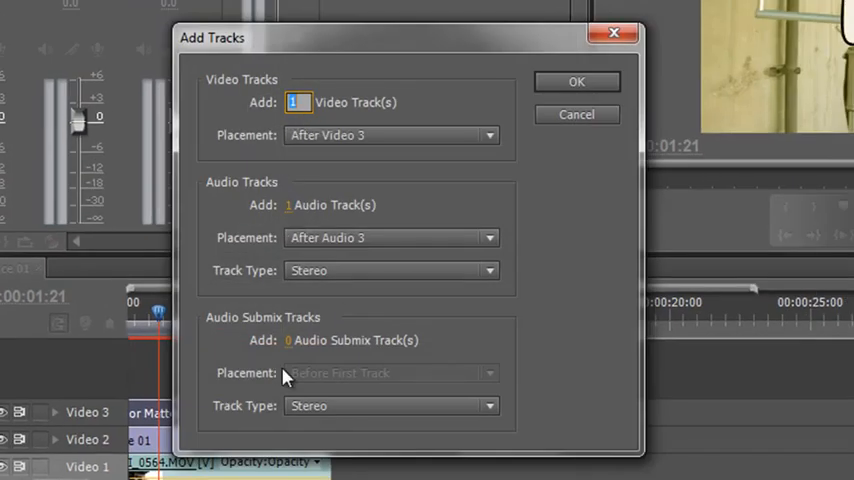
{"action": "mouse_move", "coordinate": [500, 164]}
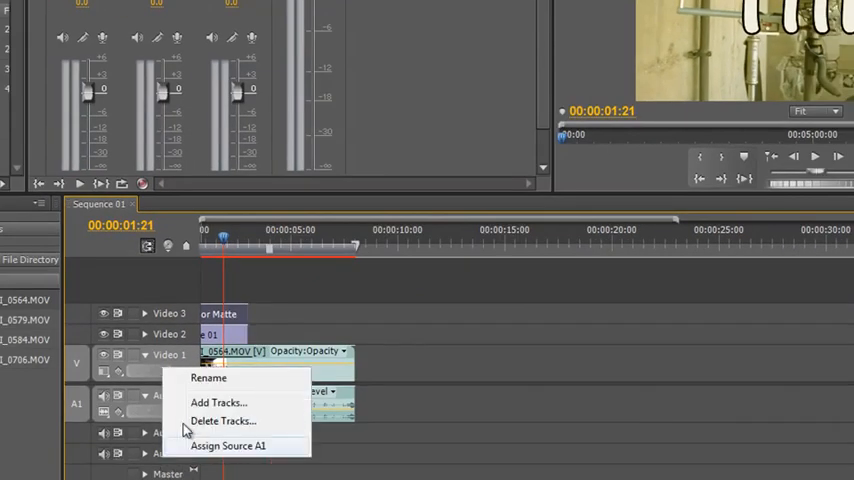
{"action": "left_click", "coordinate": [224, 420]}
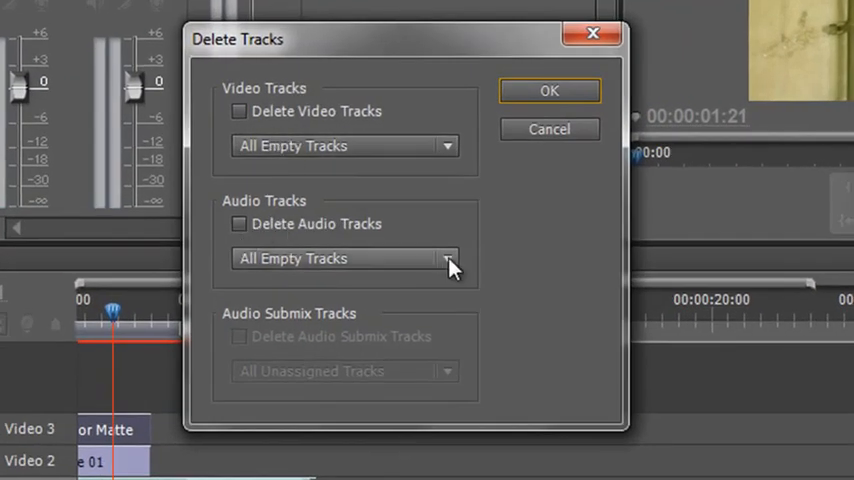
{"action": "left_click", "coordinate": [448, 258]}
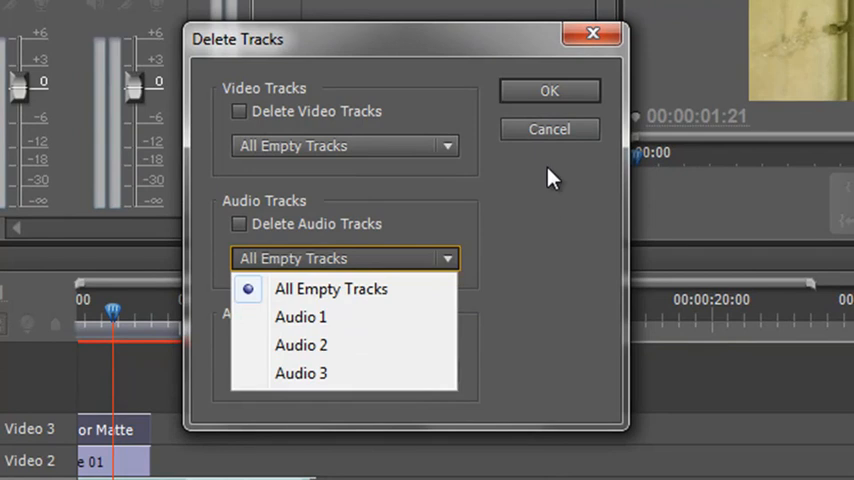
{"action": "left_click", "coordinate": [548, 128]}
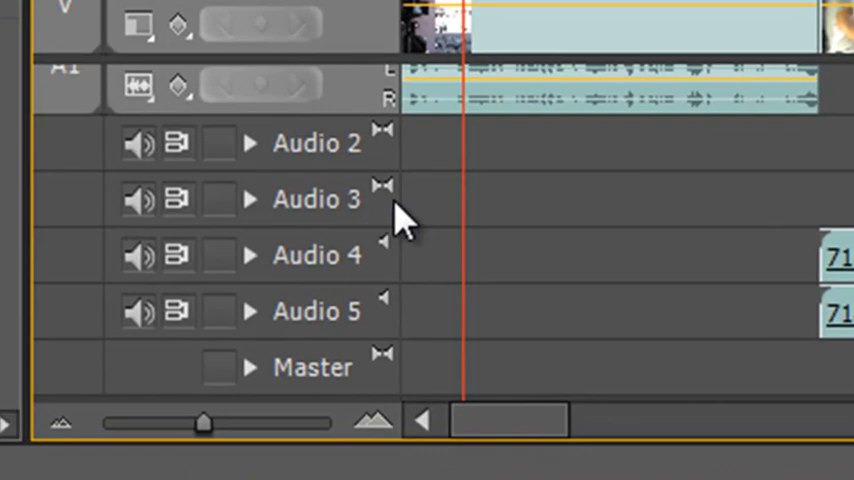
{"action": "mouse_move", "coordinate": [388, 330]}
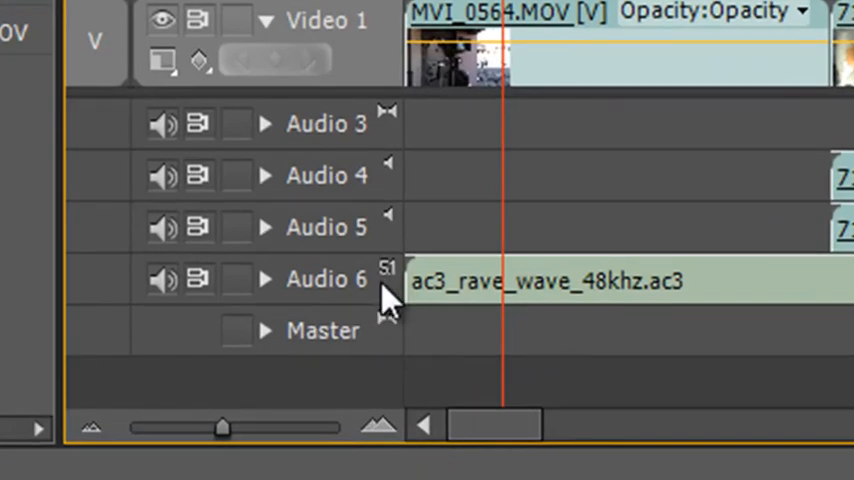
{"action": "mouse_move", "coordinate": [530, 320]}
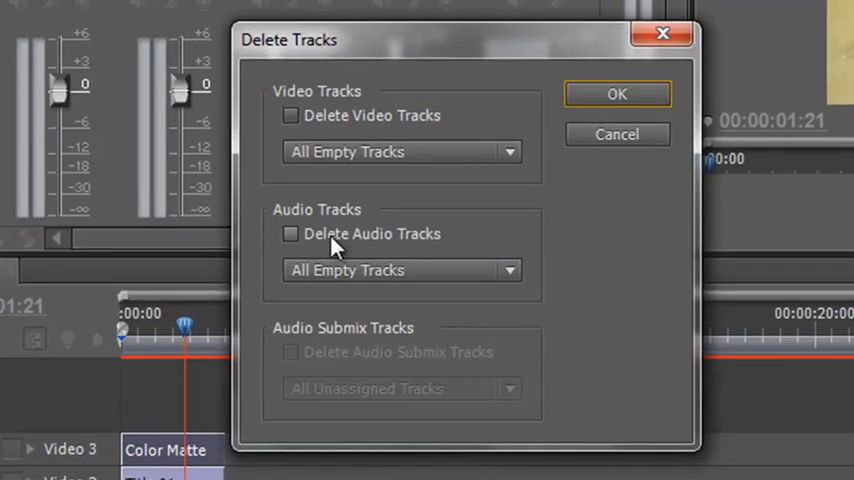
- Delete all empty audio tracks from the sequence
{"action": "left_click", "coordinate": [290, 232]}
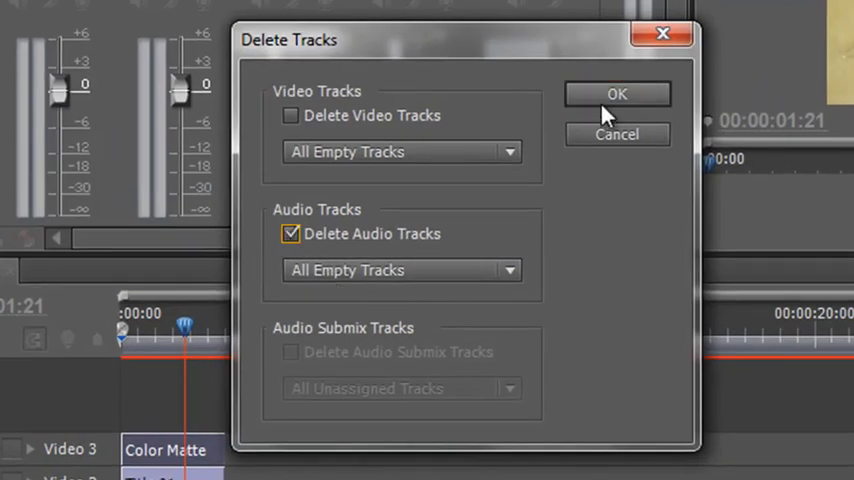
{"action": "left_click", "coordinate": [616, 92]}
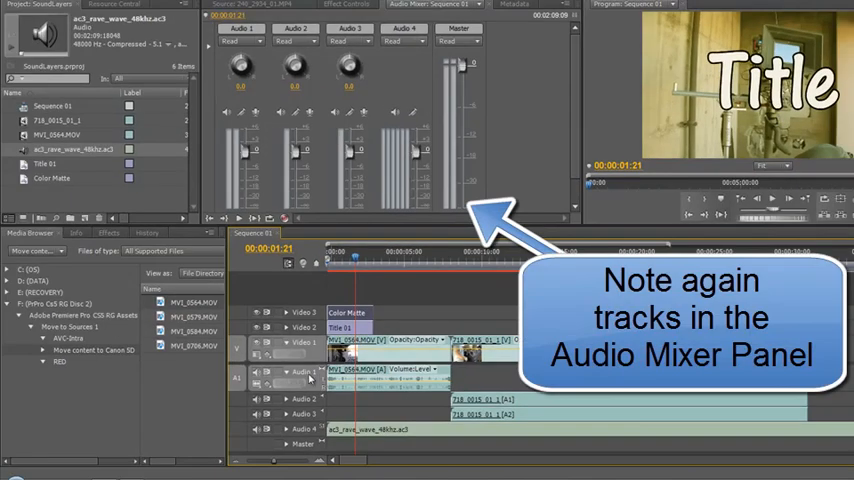